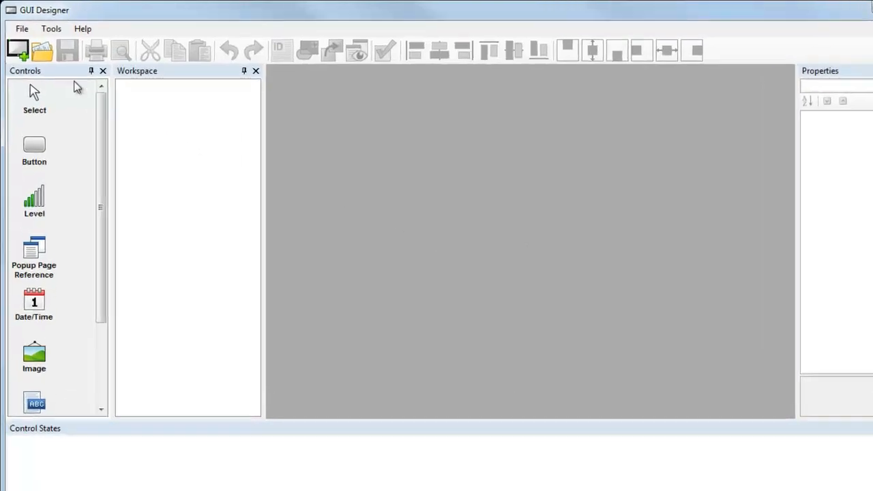
- Start a new project to bring up the Project Create Wizard
click(16, 50)
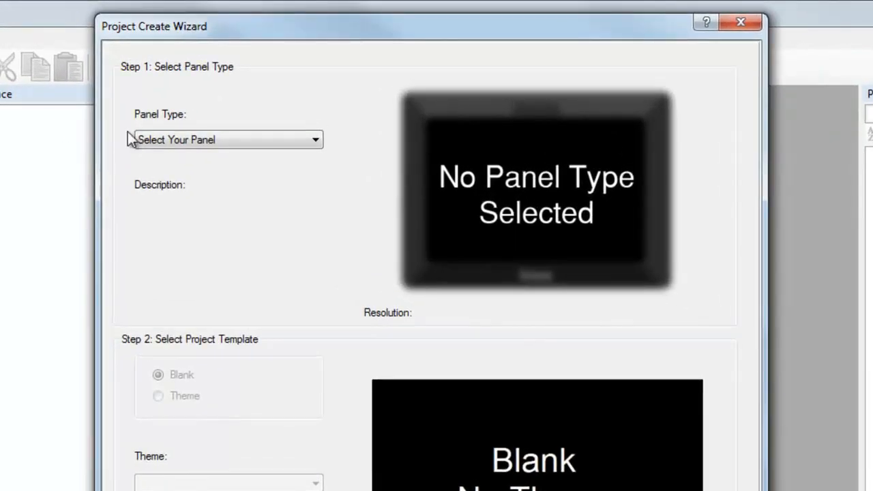
- Choose the TLP Pro 1020T panel type and check its 1024 x 600 resolution
click(314, 139)
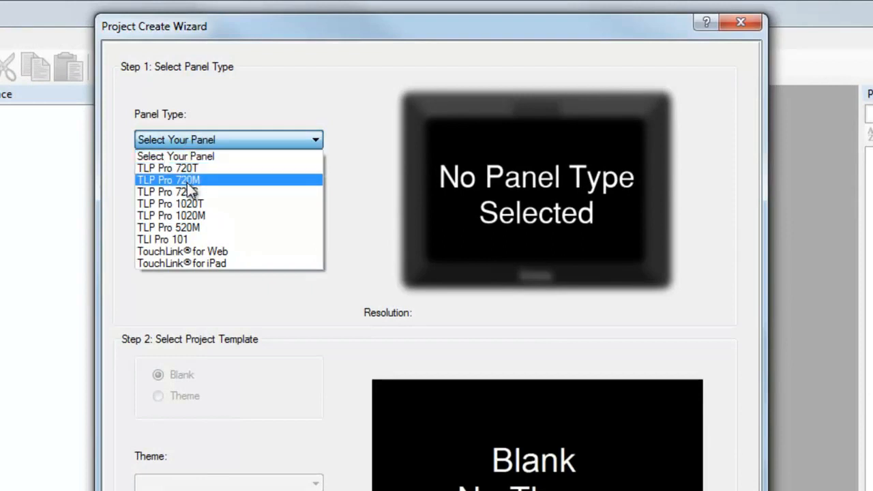
mouse_move(169, 204)
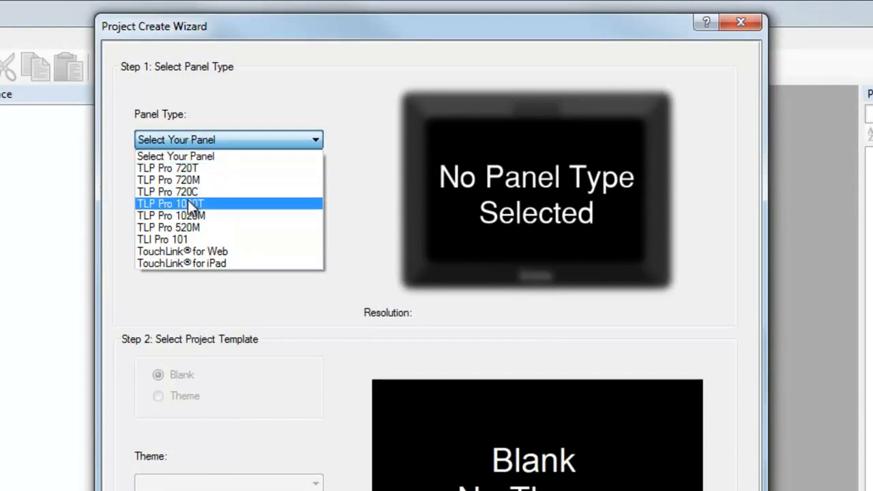
click(169, 203)
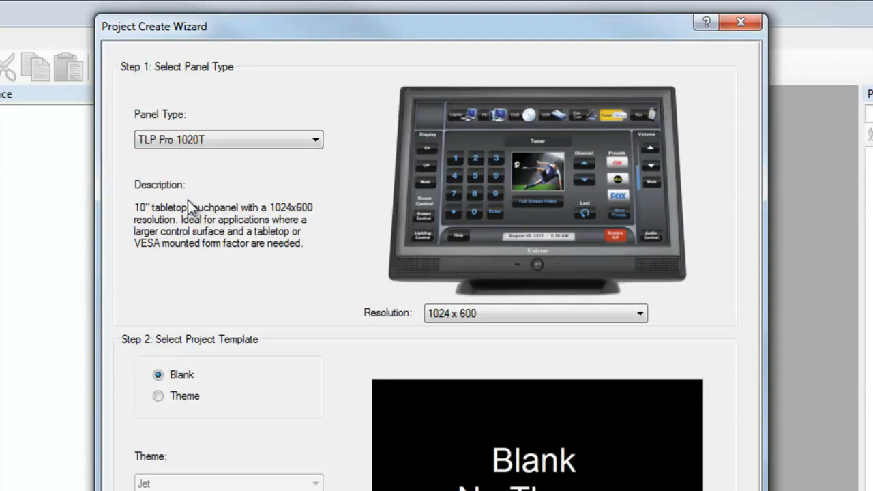
click(639, 313)
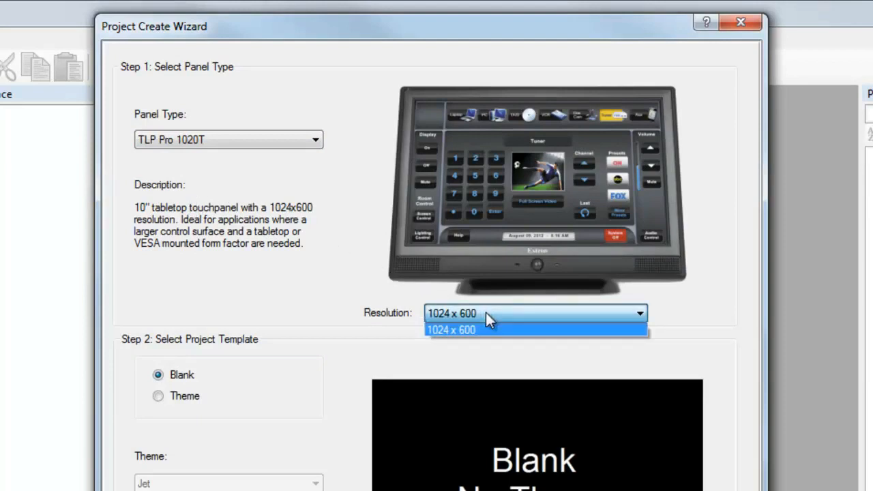
mouse_move(488, 333)
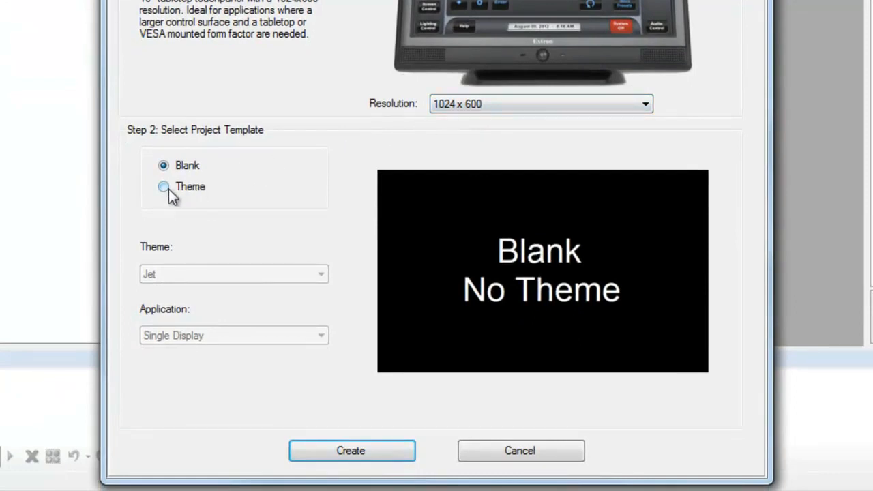
- Base the project on the Jet theme template with the Dual Display application
click(164, 186)
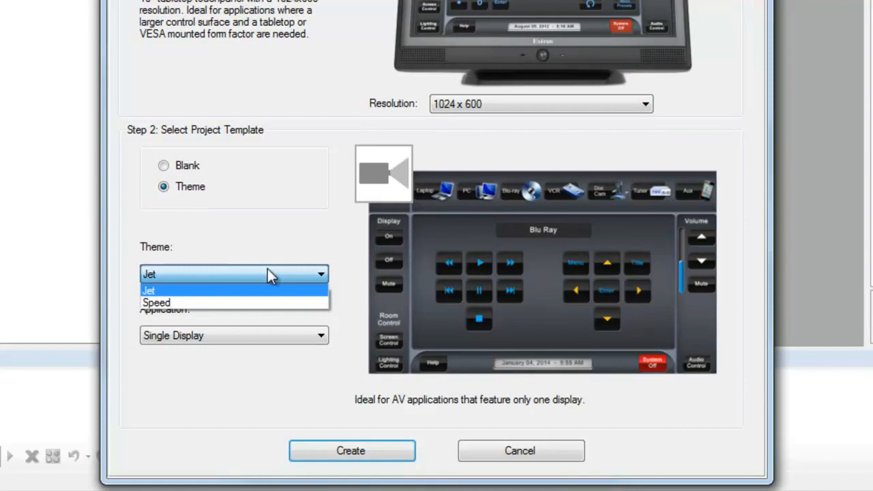
mouse_move(271, 294)
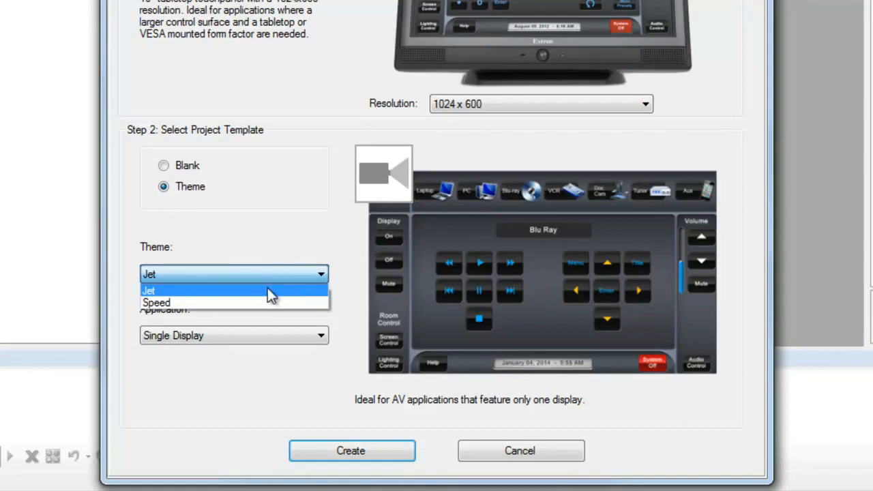
click(147, 291)
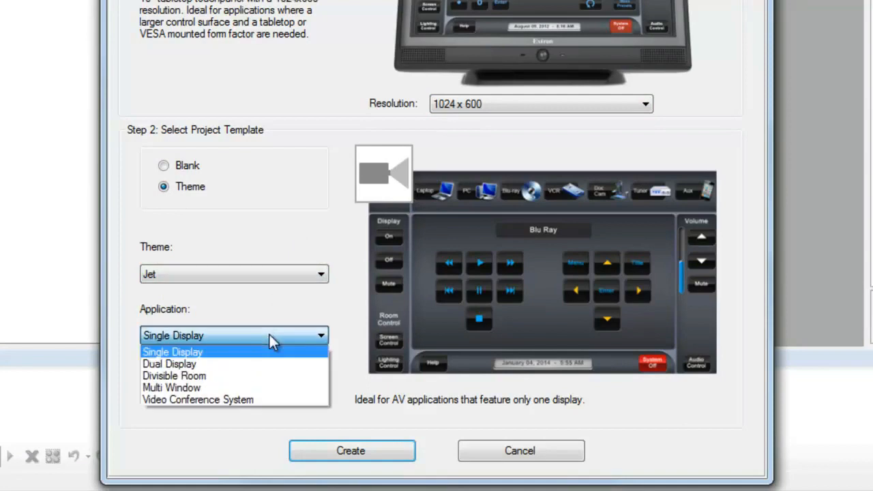
mouse_move(271, 363)
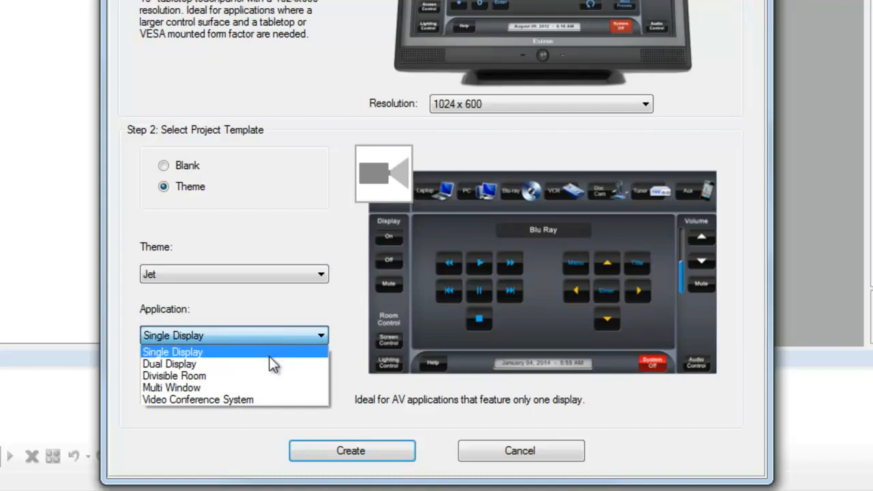
click(169, 363)
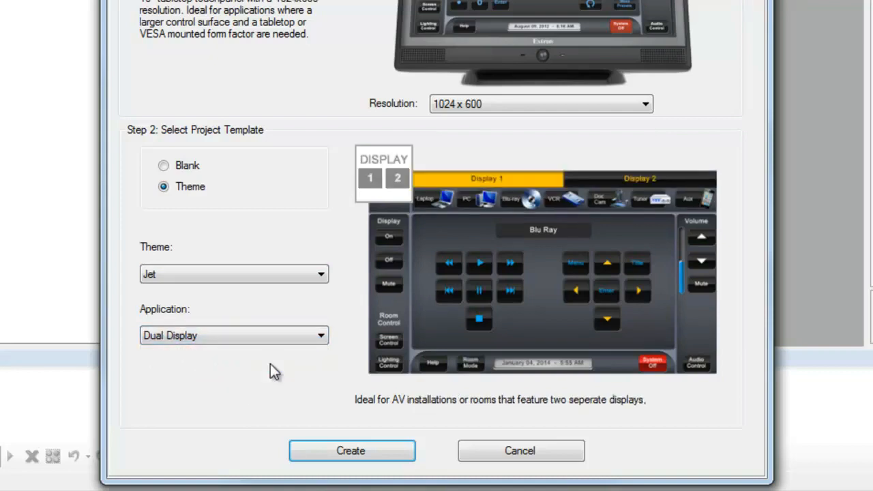
mouse_move(353, 451)
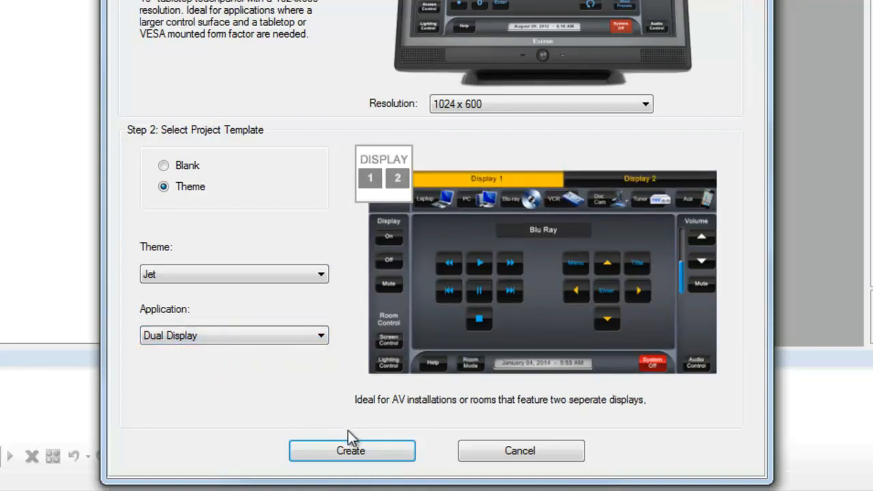
- Create the Jet Dual Display project, then start another new project
click(352, 451)
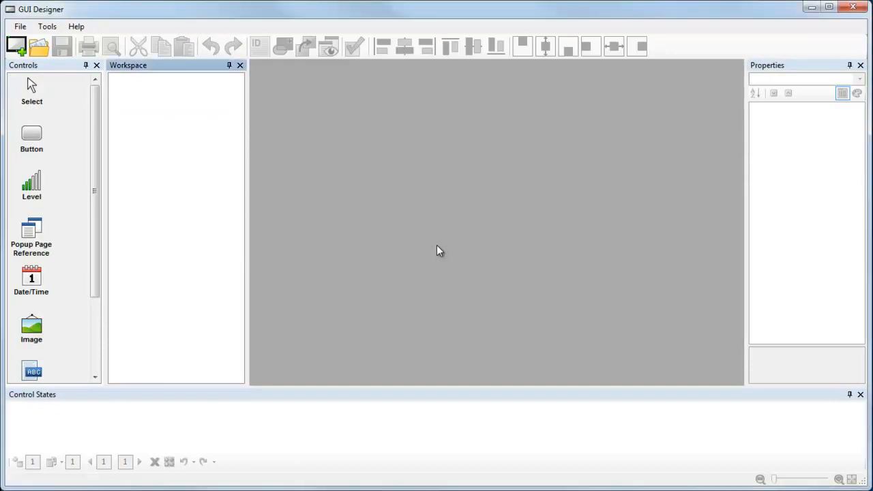
click(16, 45)
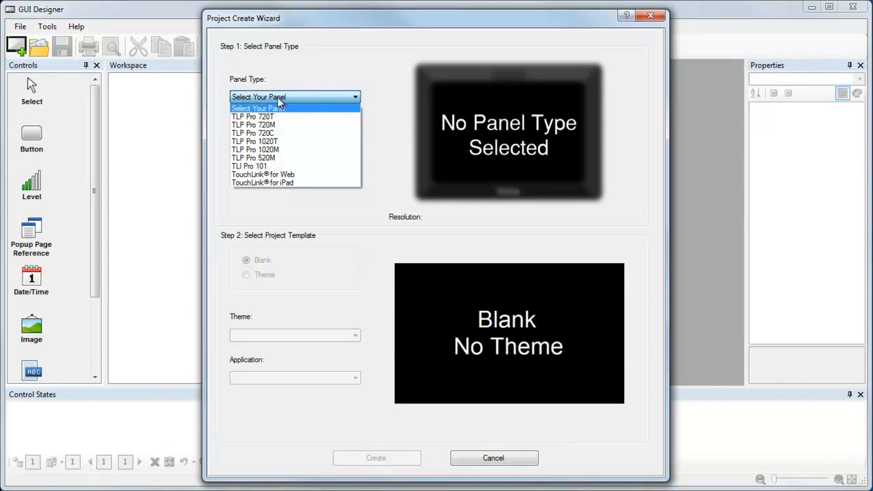
- Choose the TLI Pro 101 panel type and pick a new resolution for it
click(250, 167)
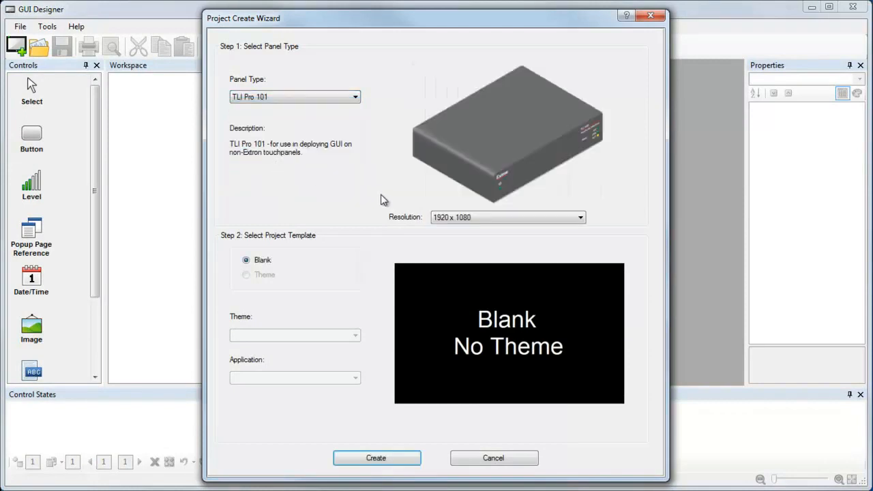
click(579, 217)
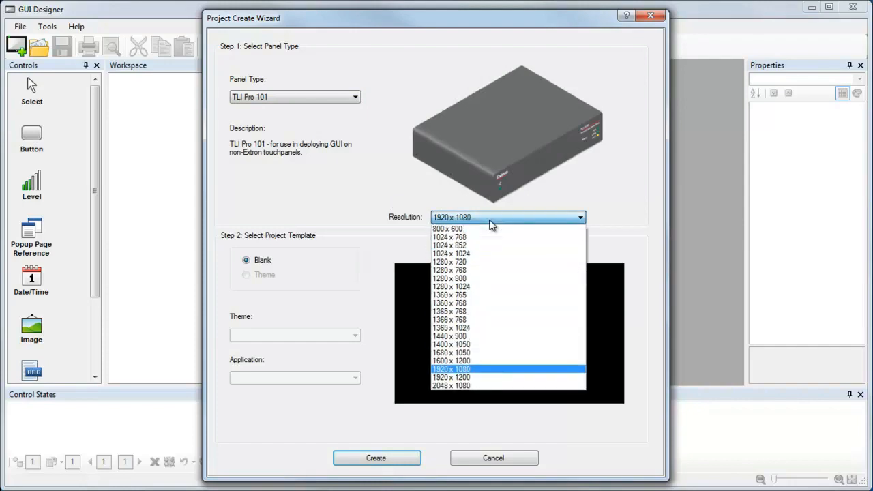
mouse_move(491, 253)
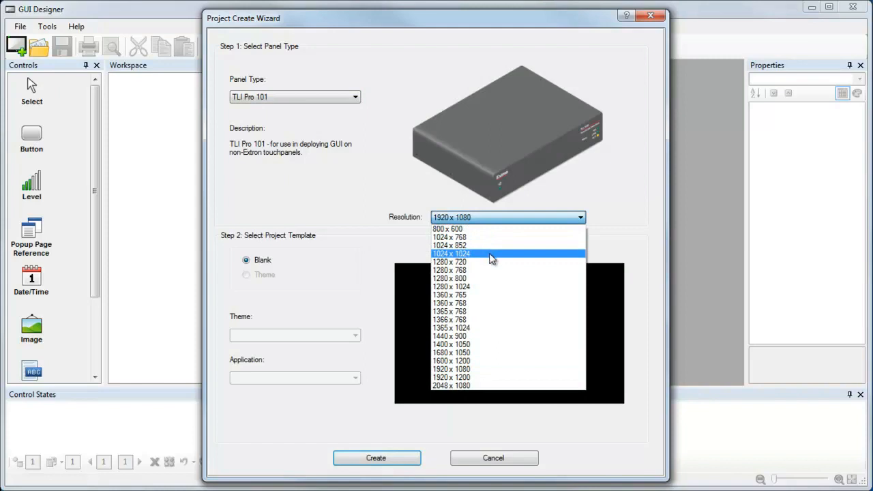
click(450, 262)
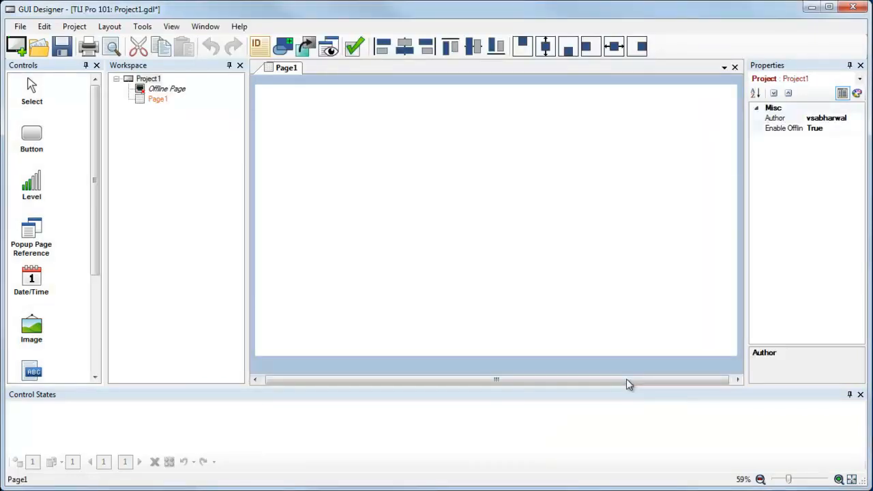
mouse_move(262, 314)
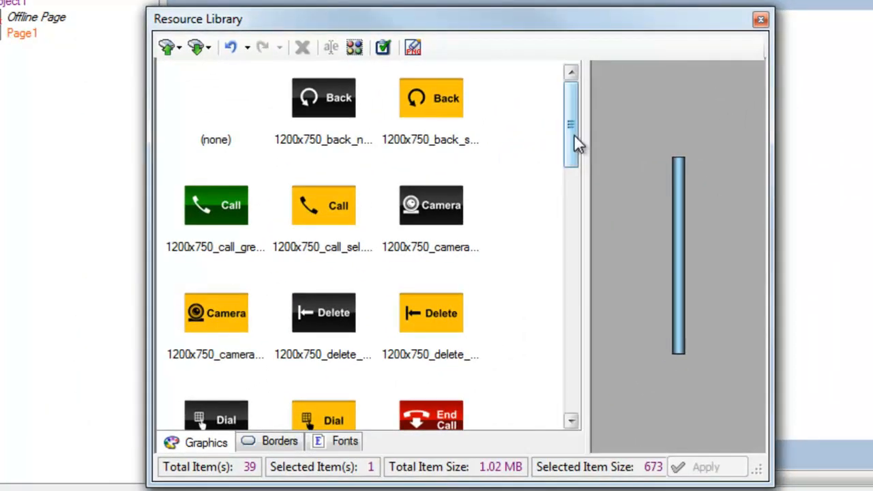
- Apply the black Mute graphic from the Resource Library to Button1
scroll(down, 3)
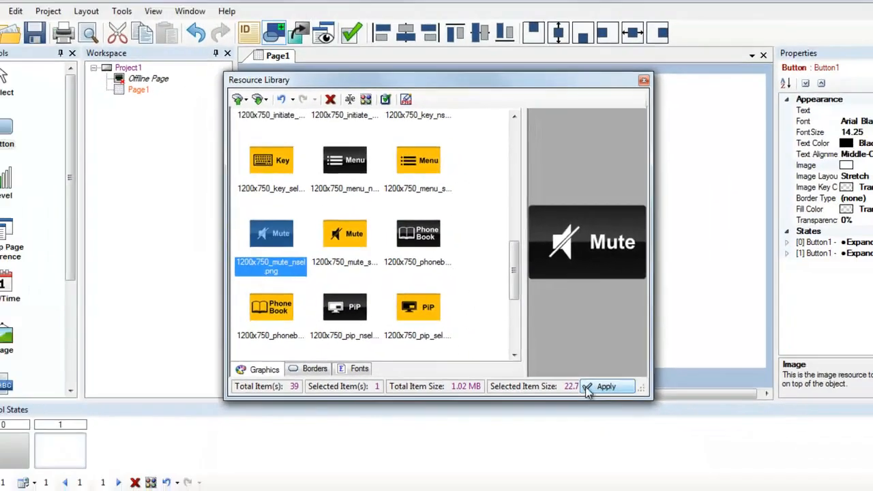
click(606, 388)
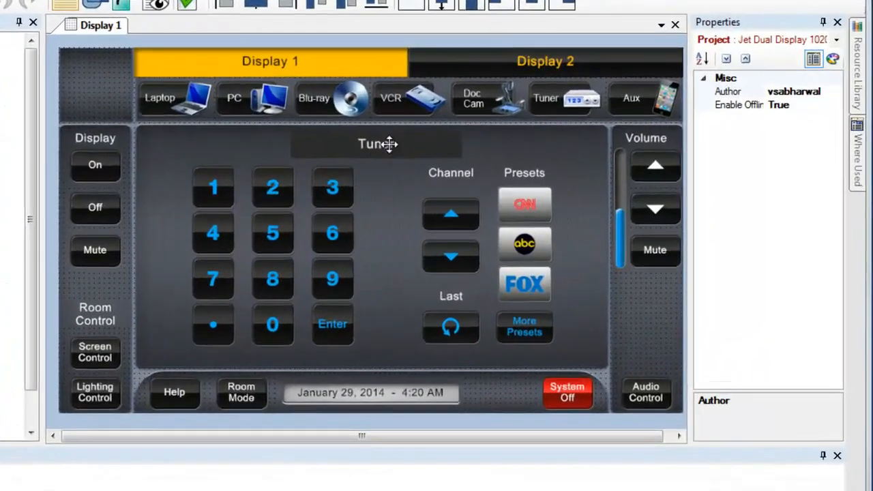
- Remove the VCR, Doc Cam and Aux source buttons from Display 1
click(389, 99)
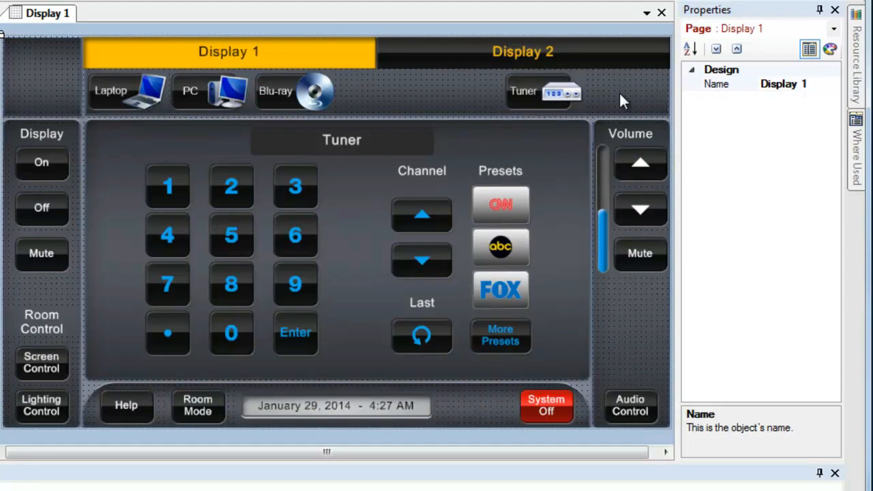
- Move the Tuner source button to the right end of Display 1's source row
click(621, 92)
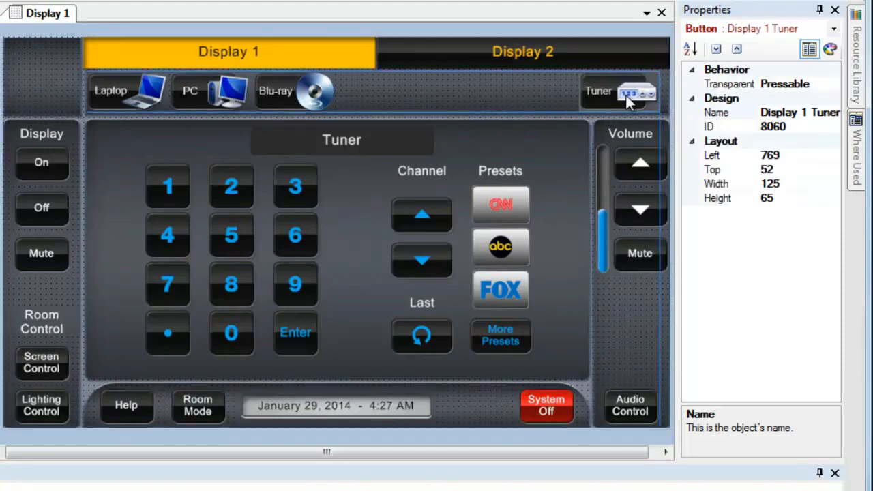
drag(621, 93, 644, 93)
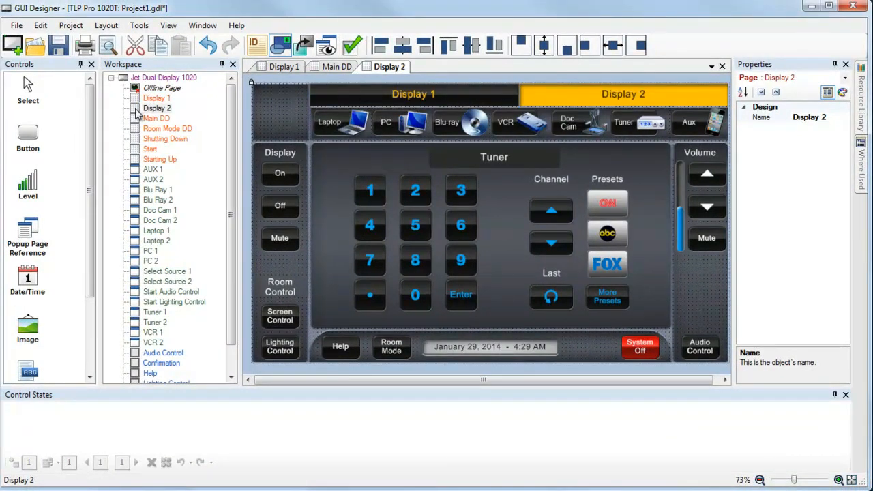
- Bring up the Display 2 page with its Tuner keypad and channel presets for editing
click(157, 110)
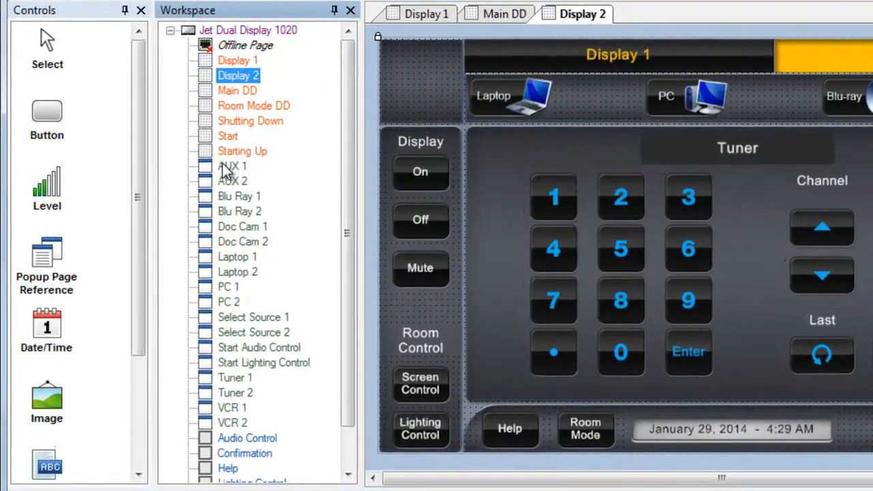
- Delete the AUX 1 page from the project's page list and confirm
right_click(232, 166)
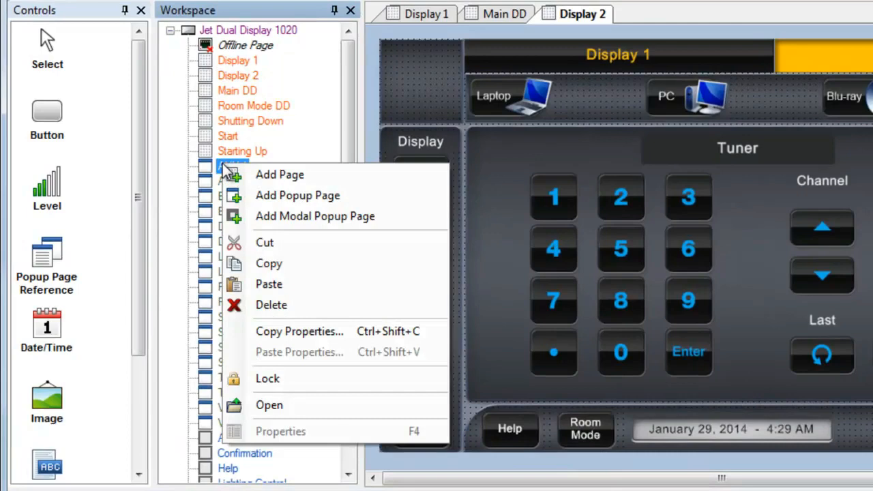
mouse_move(272, 305)
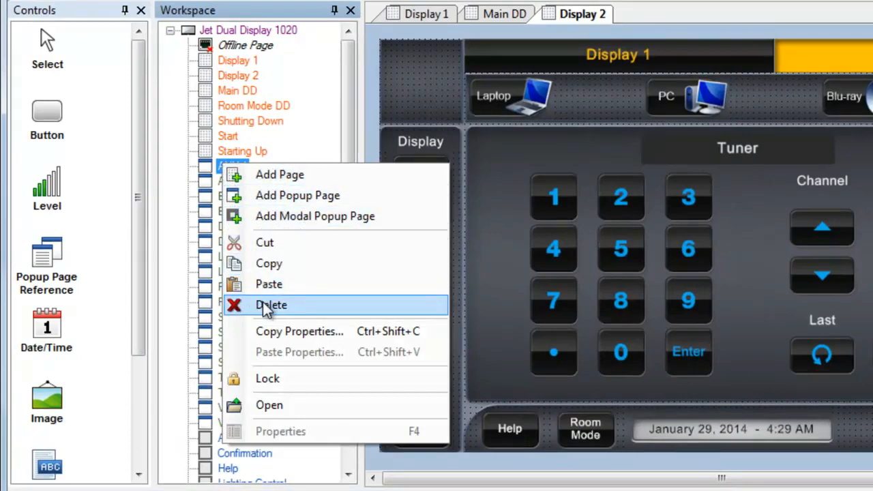
click(270, 306)
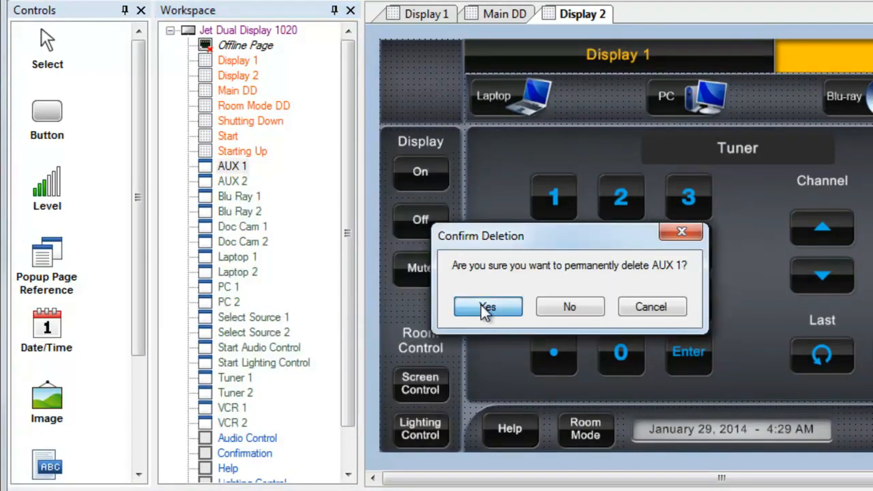
click(489, 307)
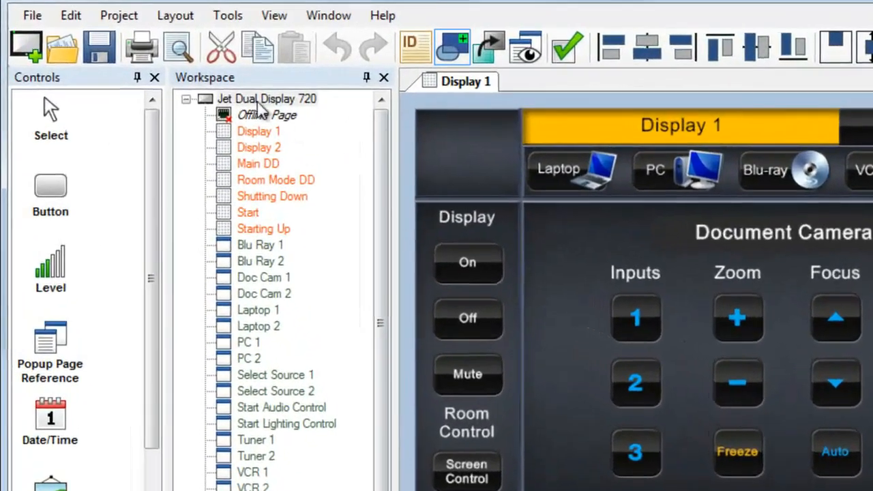
- Set the project's Platform Type to TLP Pro 1020T in Project Properties
click(119, 15)
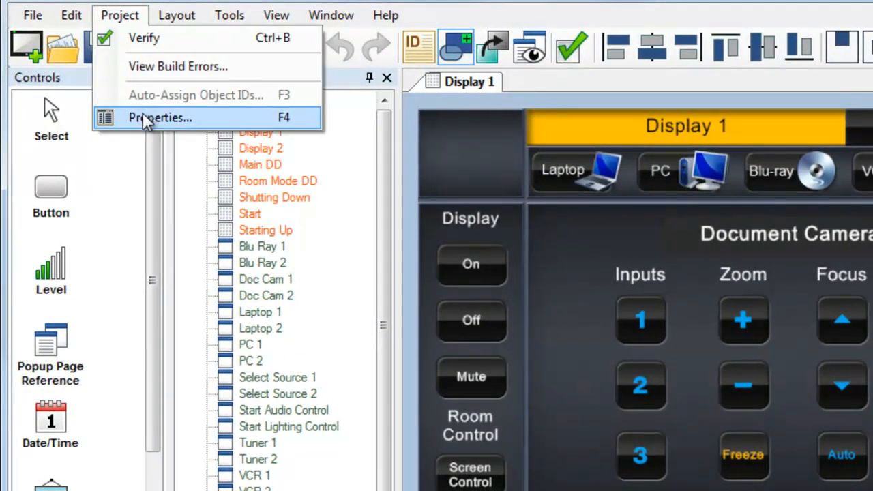
click(161, 117)
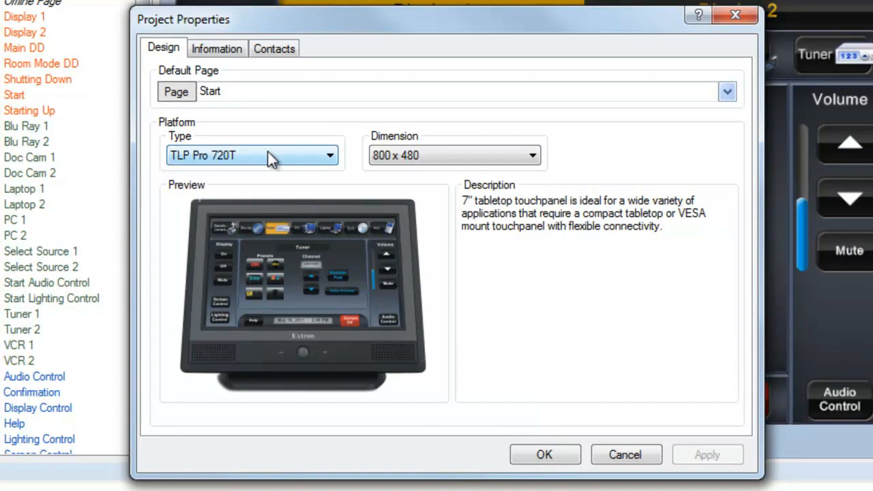
click(330, 155)
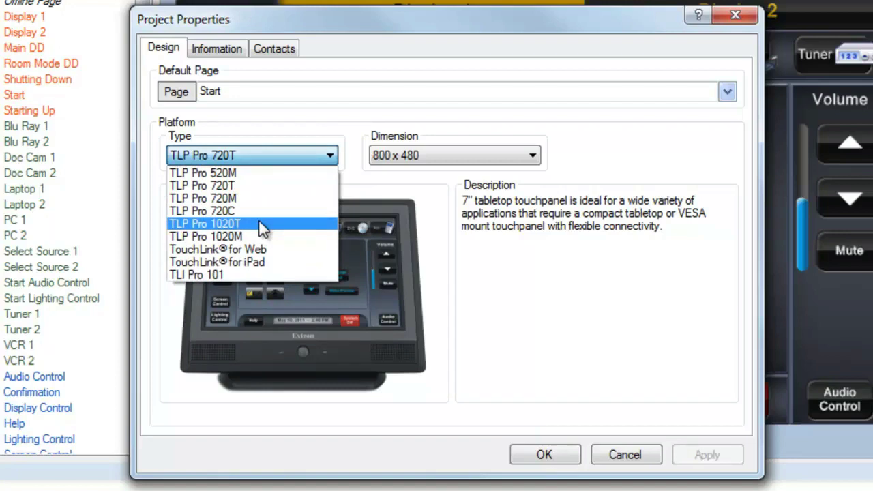
click(205, 223)
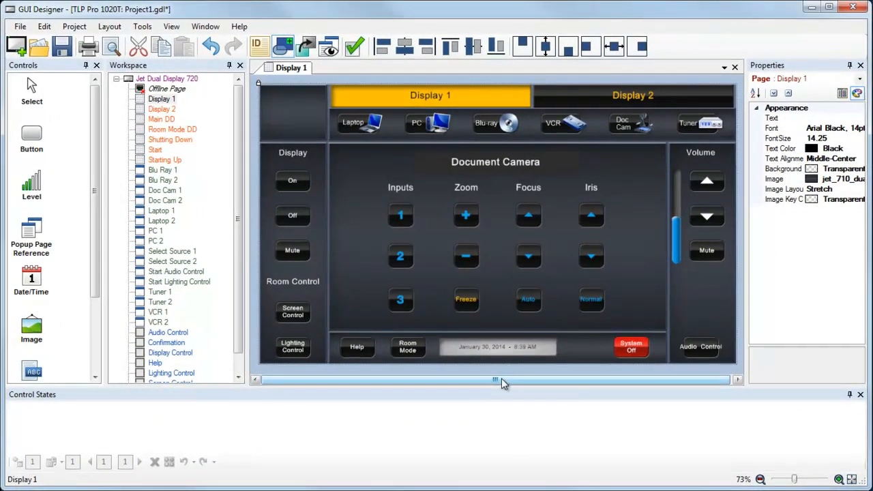
- Bring the scaled Main DD and Display 2 pages up for editing from the Workspace
click(73, 26)
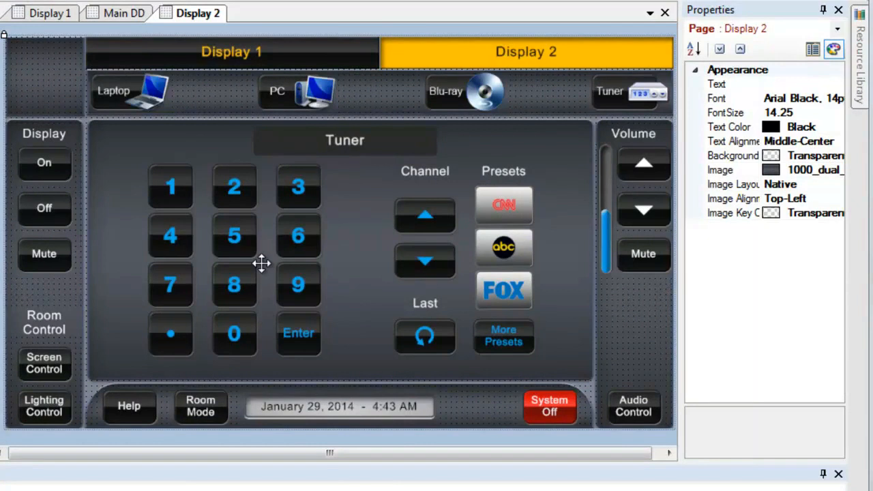
mouse_move(244, 57)
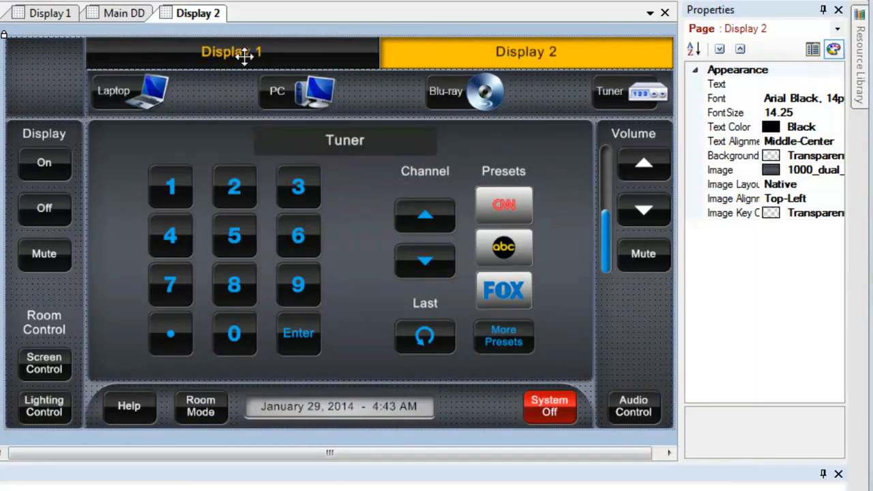
- Give the Display 1 button's label the ItalicC font and confirm the choice
click(232, 51)
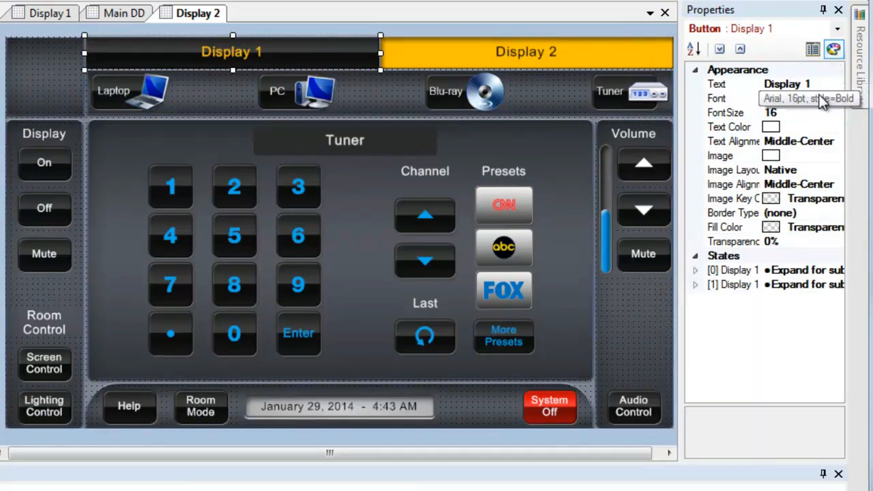
click(838, 98)
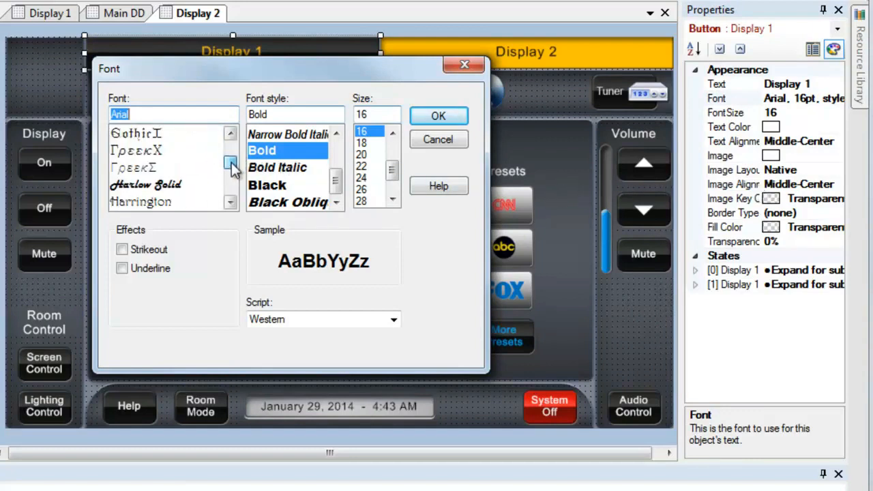
click(231, 166)
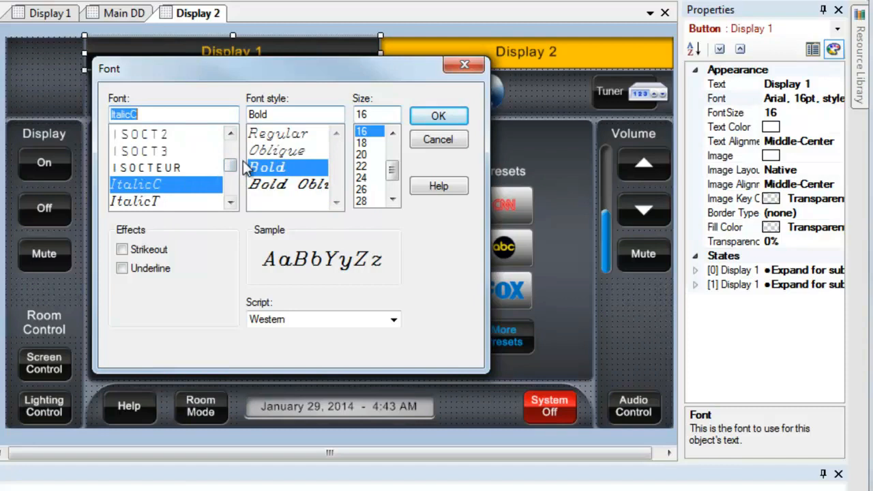
click(440, 115)
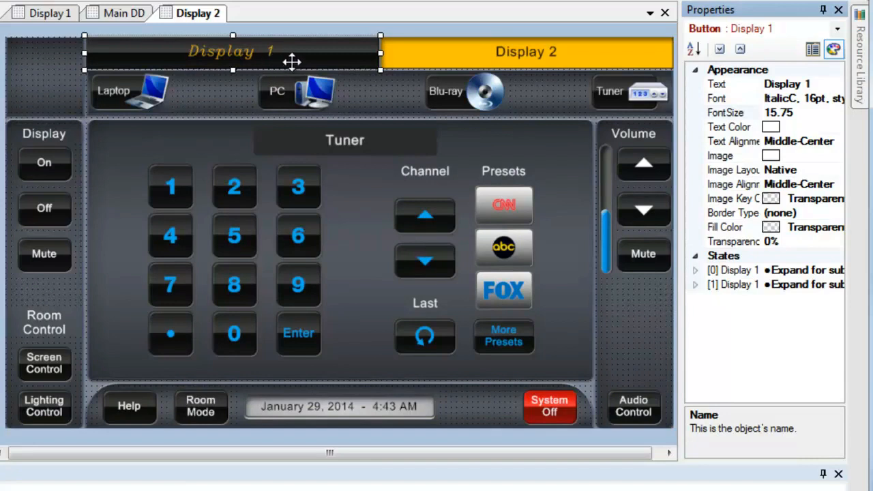
click(860, 54)
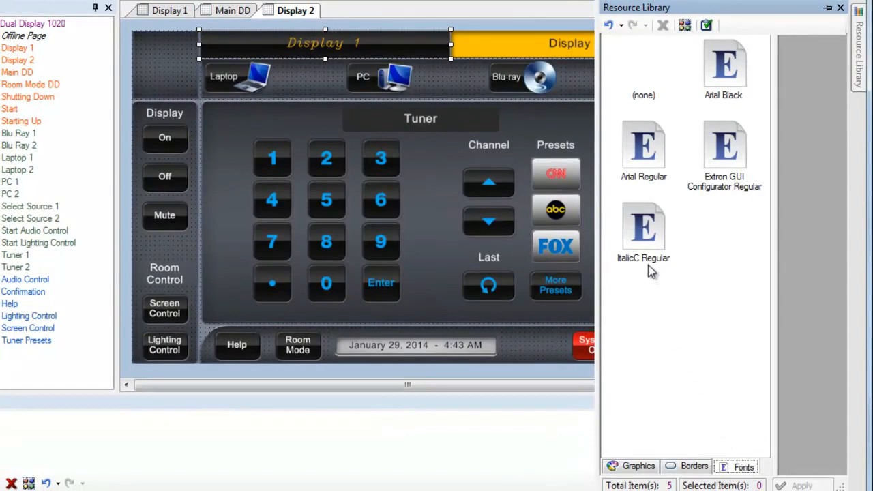
mouse_move(647, 266)
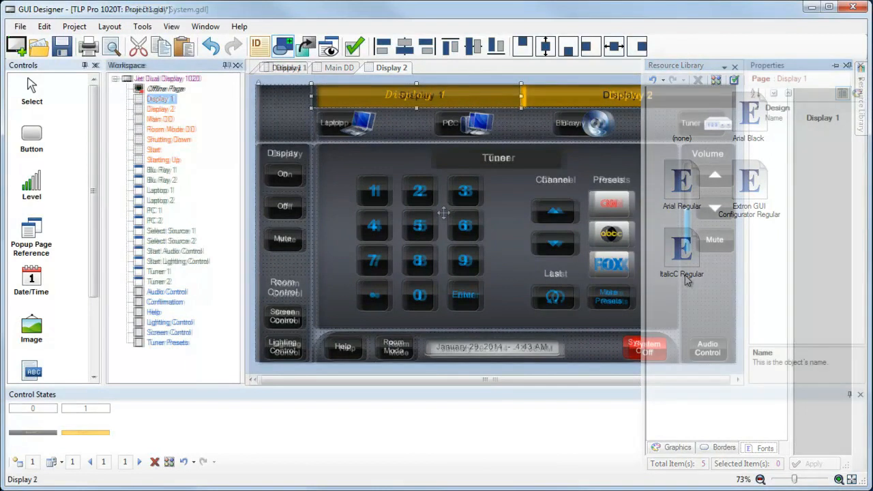
- Check the Resource Library's Fonts list for the embedded ItalicC Regular font
click(734, 65)
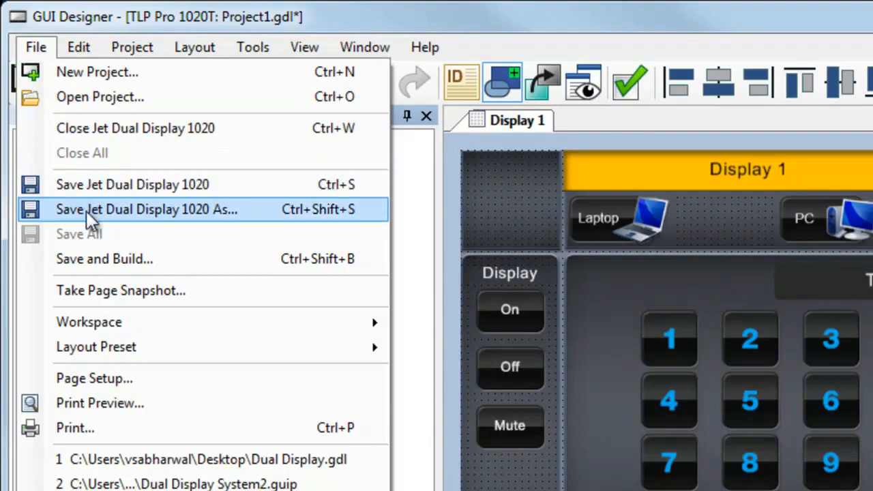
mouse_move(95, 266)
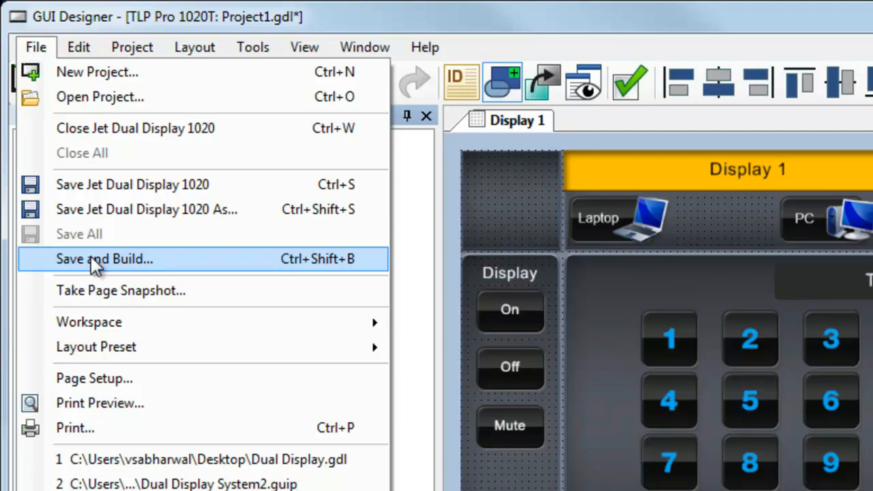
- Save and build the project under the file name Dual Display System
click(104, 259)
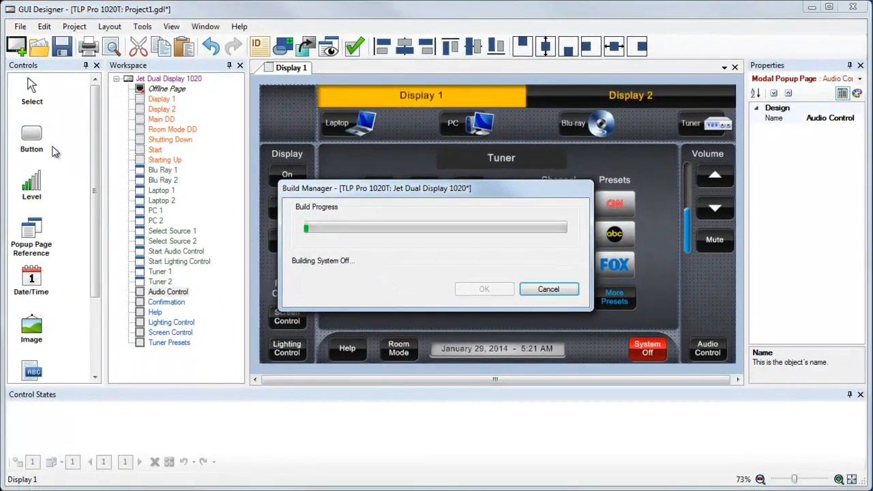
click(484, 290)
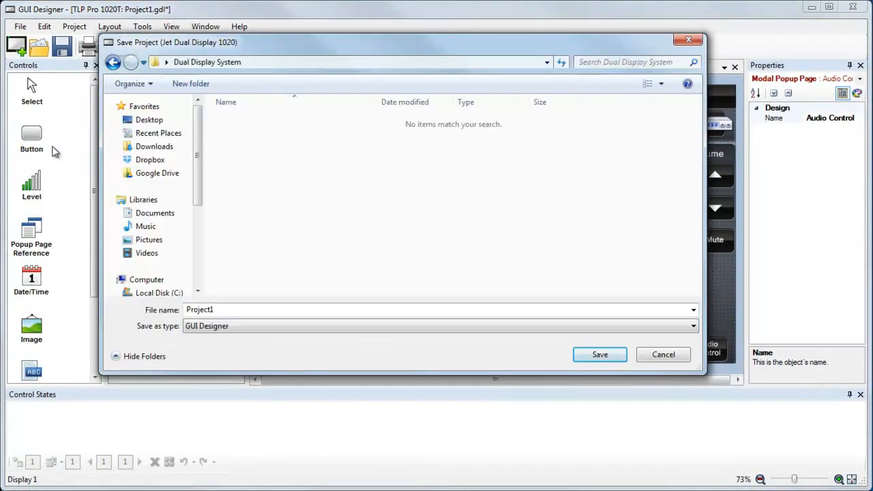
click(599, 355)
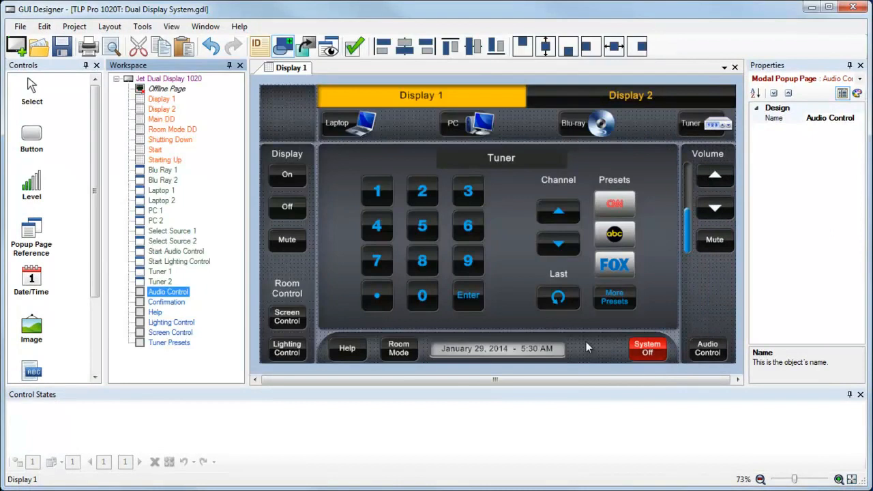